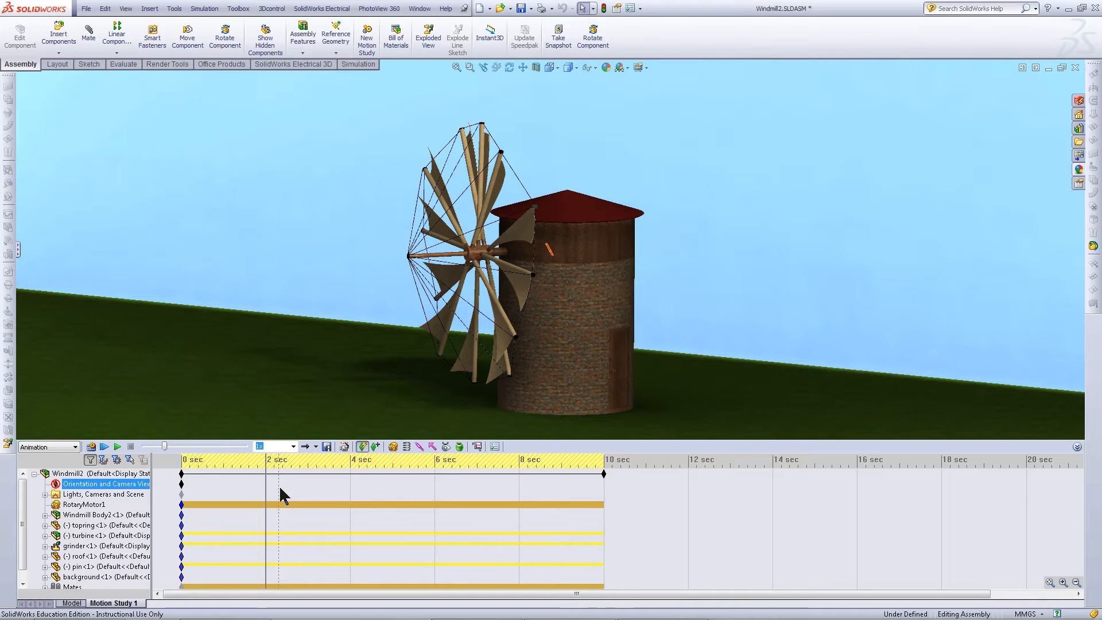
- Select all assembly components with Ctrl+A and key them at the 2-second mark
key(ctrl+a)
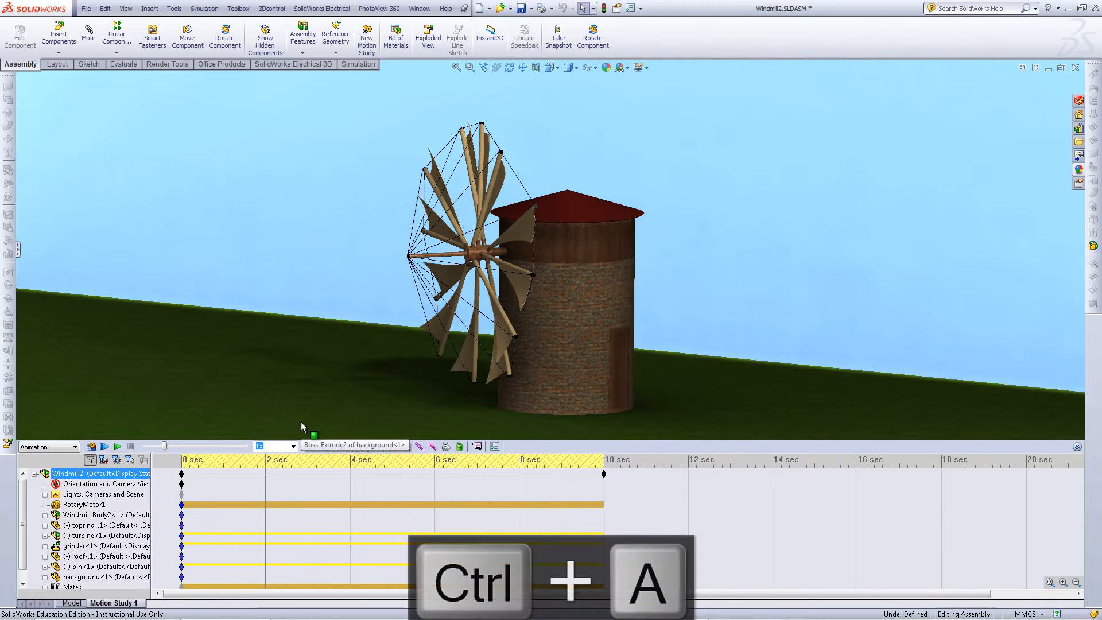
key(ctrl+a)
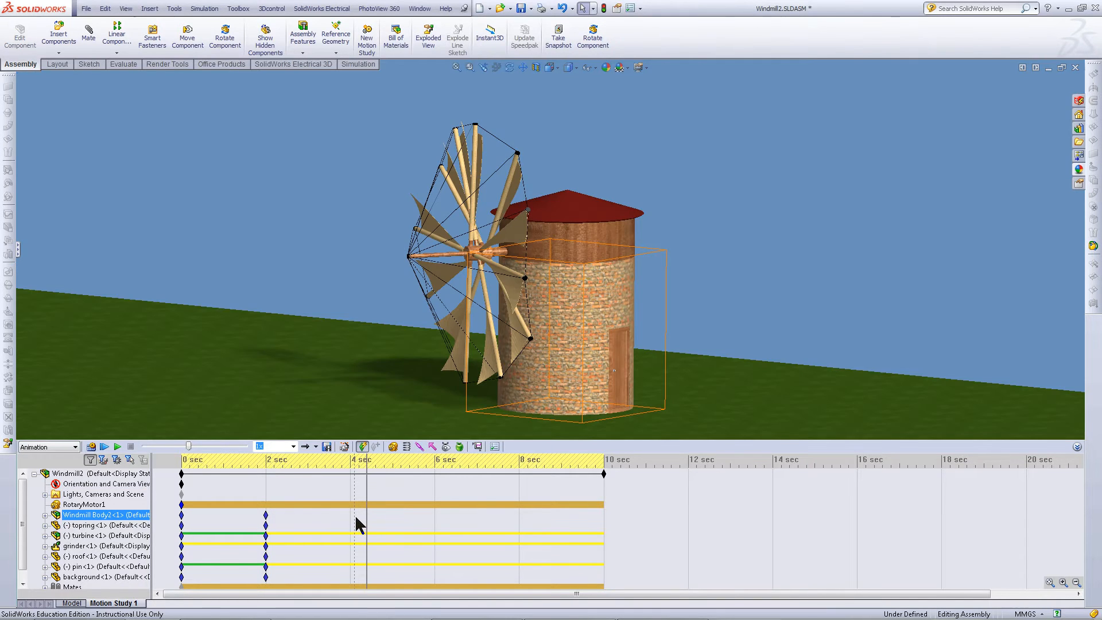
- Key a Windmill Body2 appearance change at 4 seconds, then deselect the body
click(98, 525)
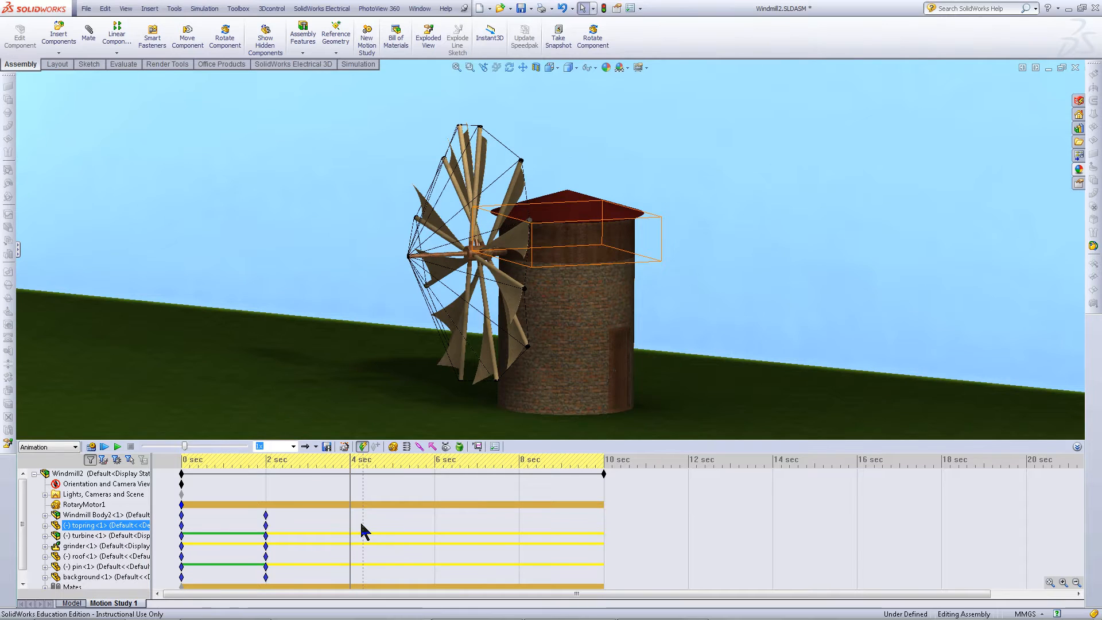
click(97, 514)
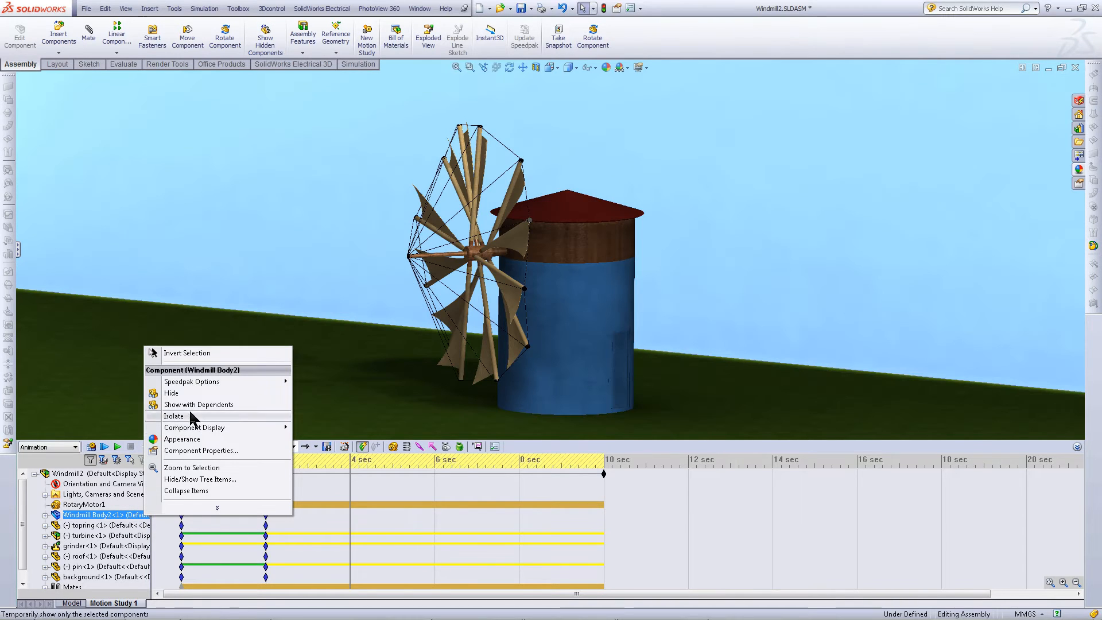
click(198, 404)
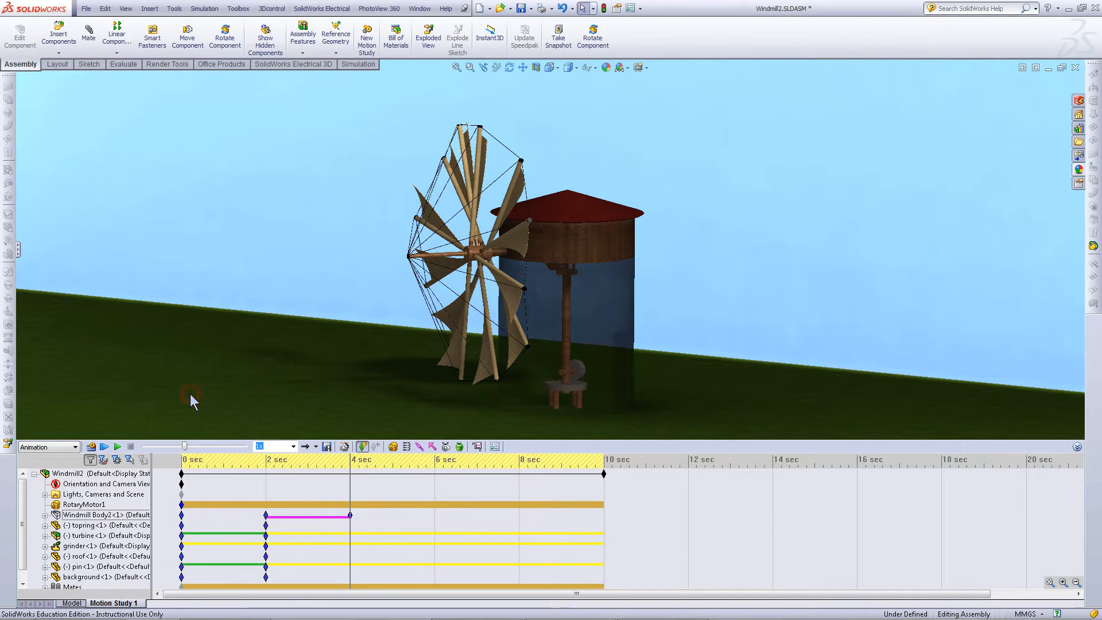
click(91, 525)
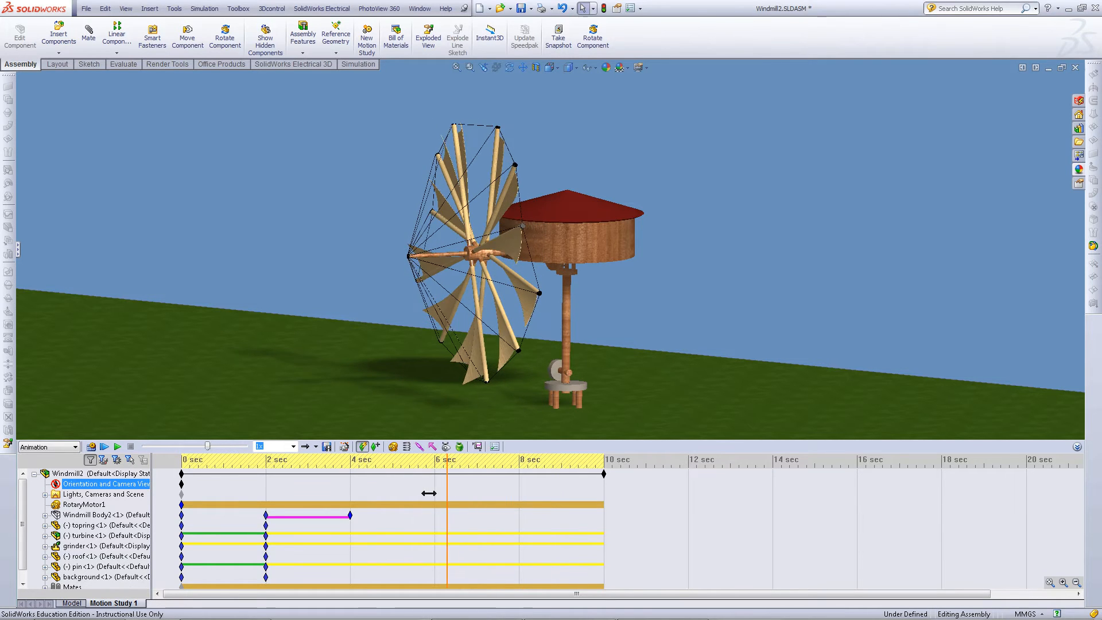
- Play the motion study, then revert to the state before the body's fade key
click(104, 446)
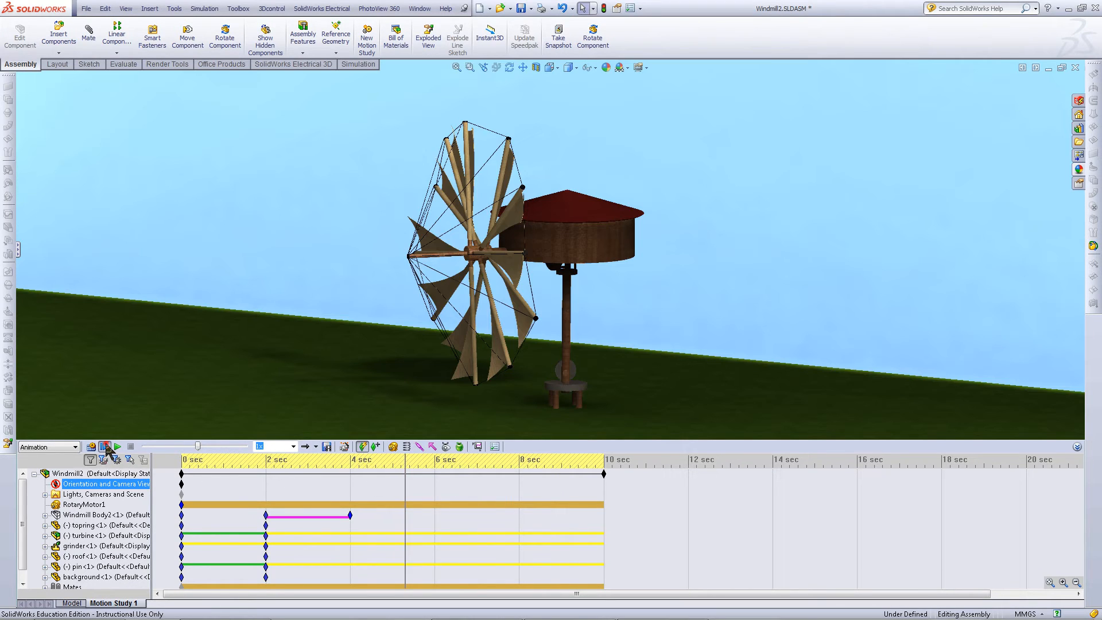
click(104, 446)
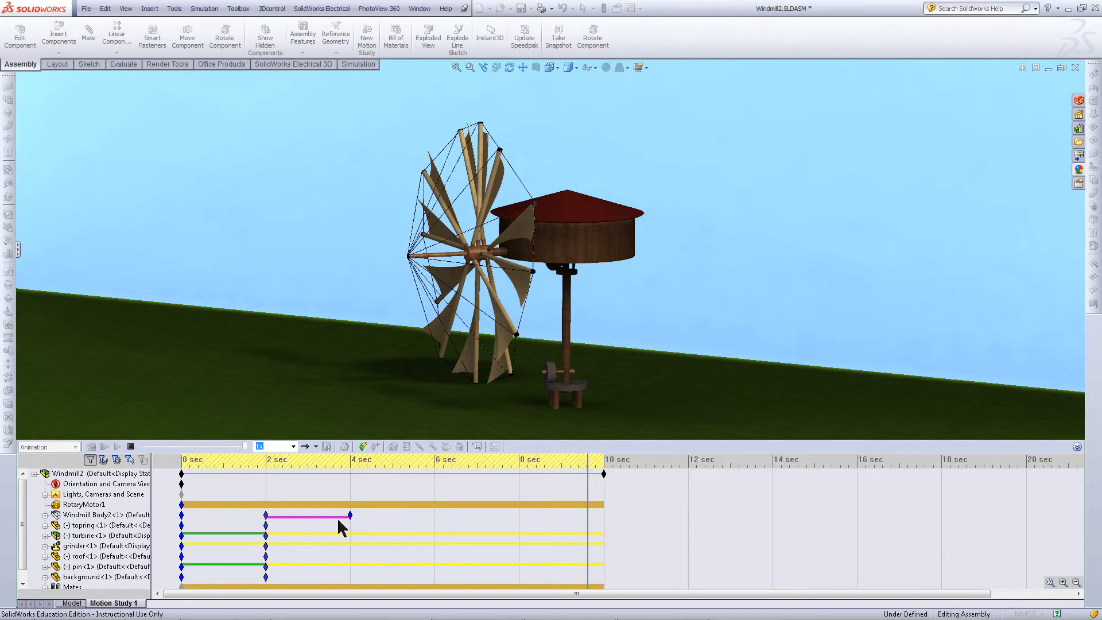
click(103, 446)
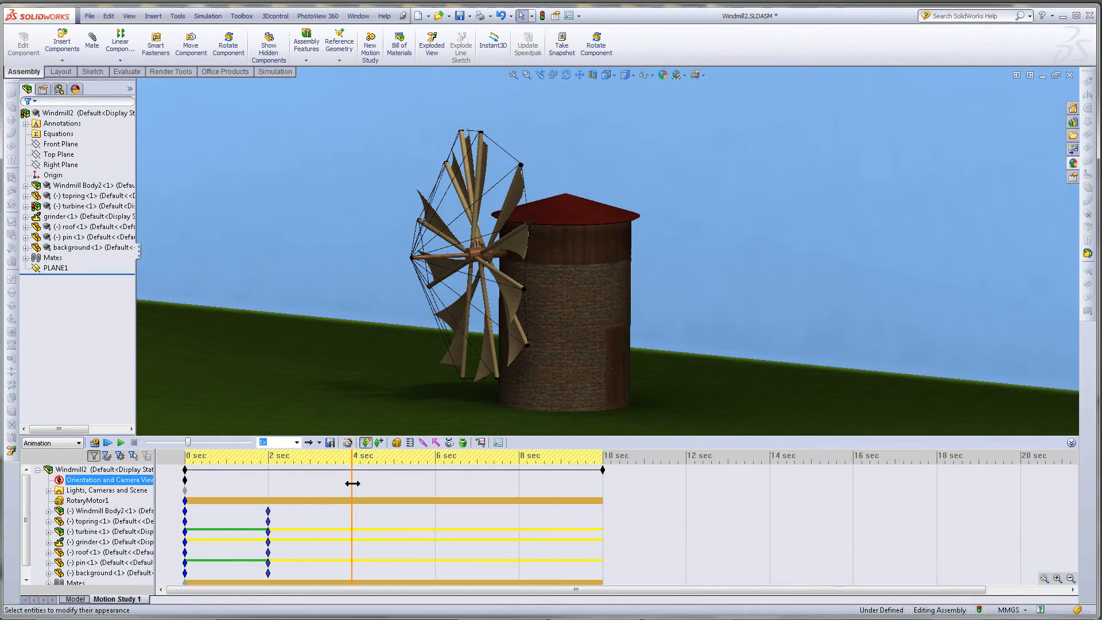
- Open Windmill Body2's appearance editor to its advanced Illumination settings
right_click(126, 509)
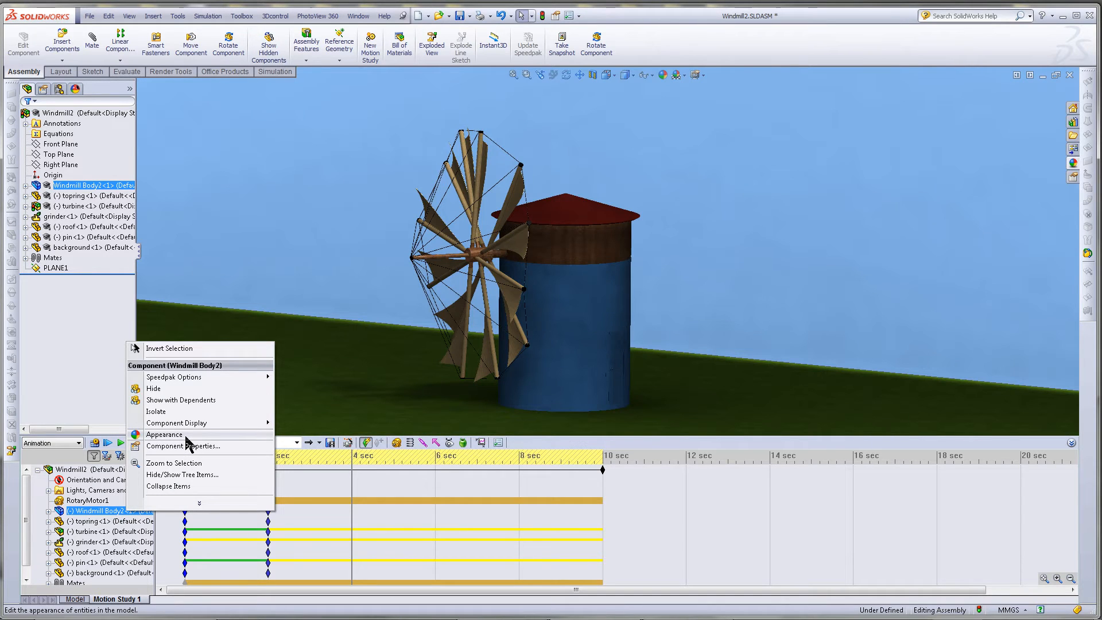
click(163, 434)
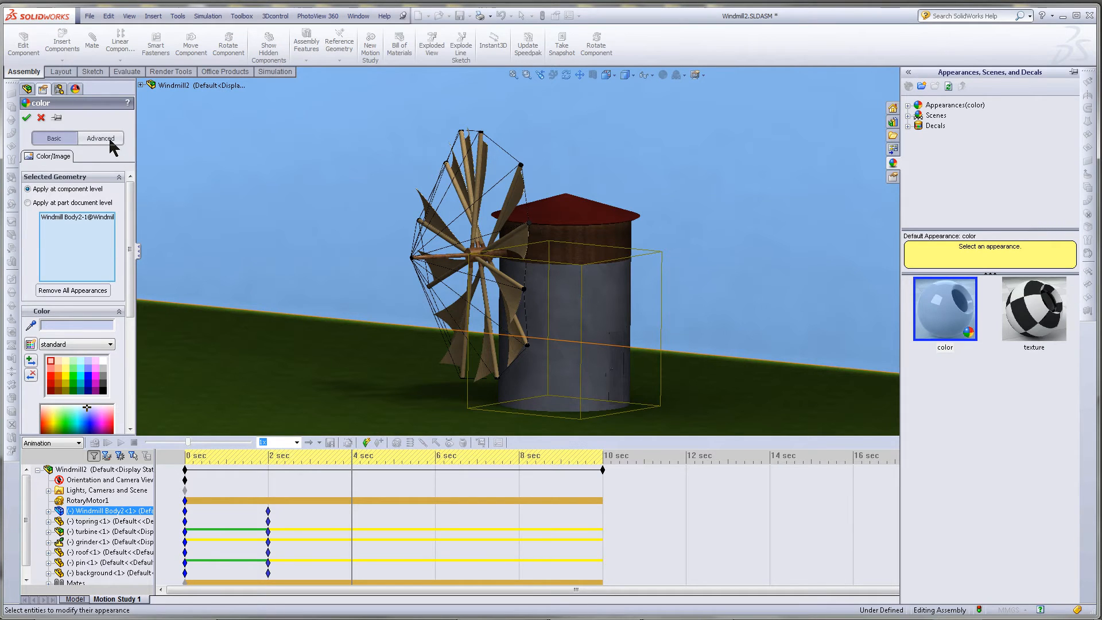
click(100, 137)
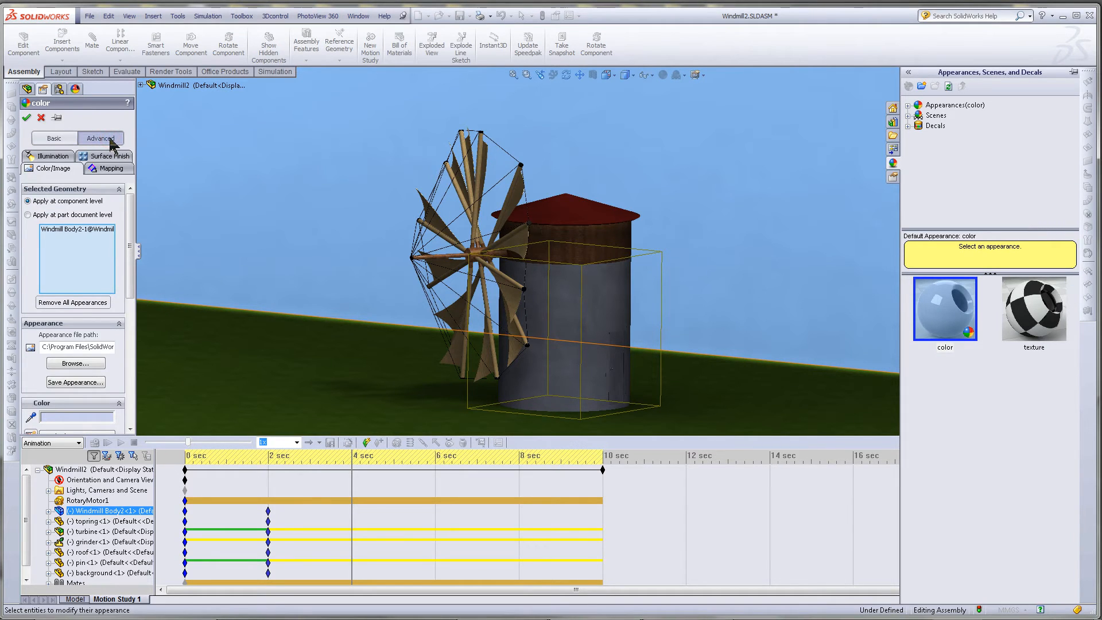
click(52, 156)
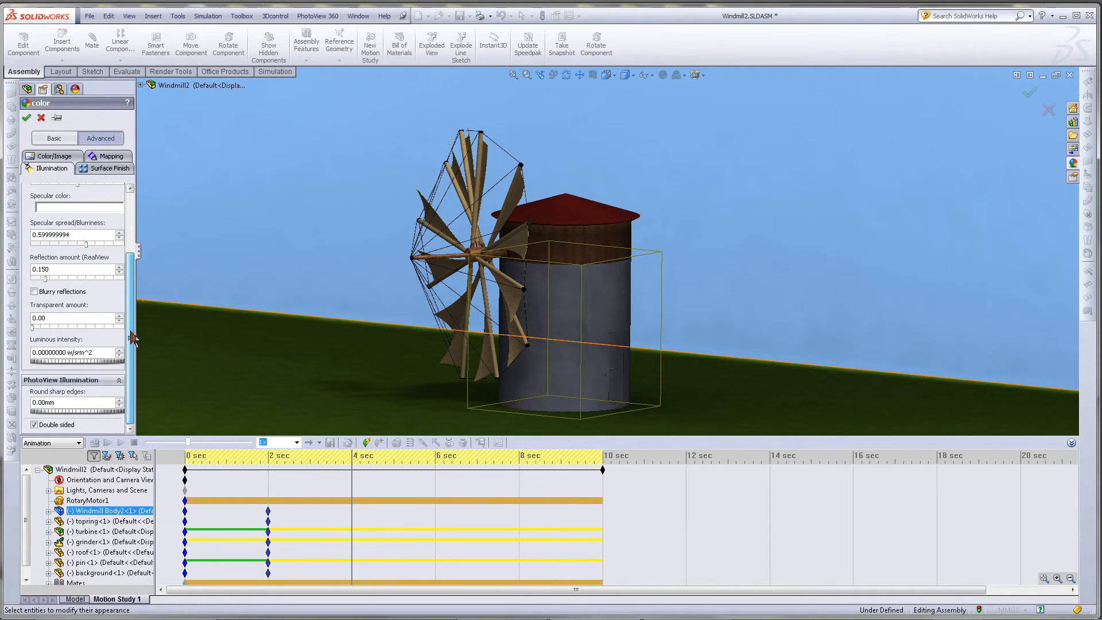
mouse_move(46, 331)
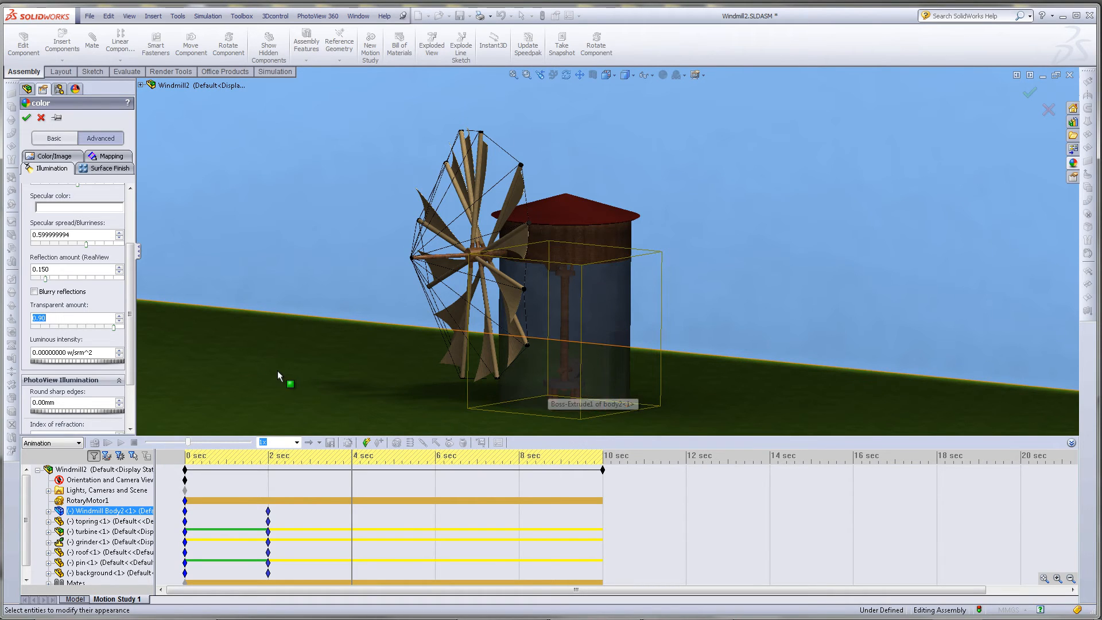
mouse_move(277, 376)
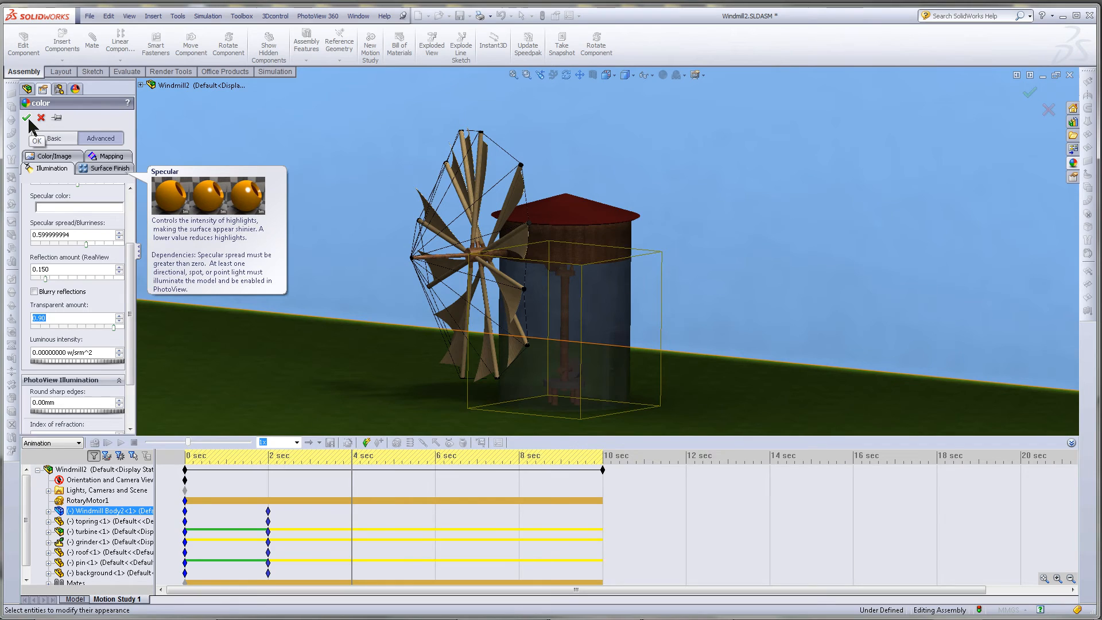
- Accept the windmill body's transparency and check the fade along the timeline
click(36, 117)
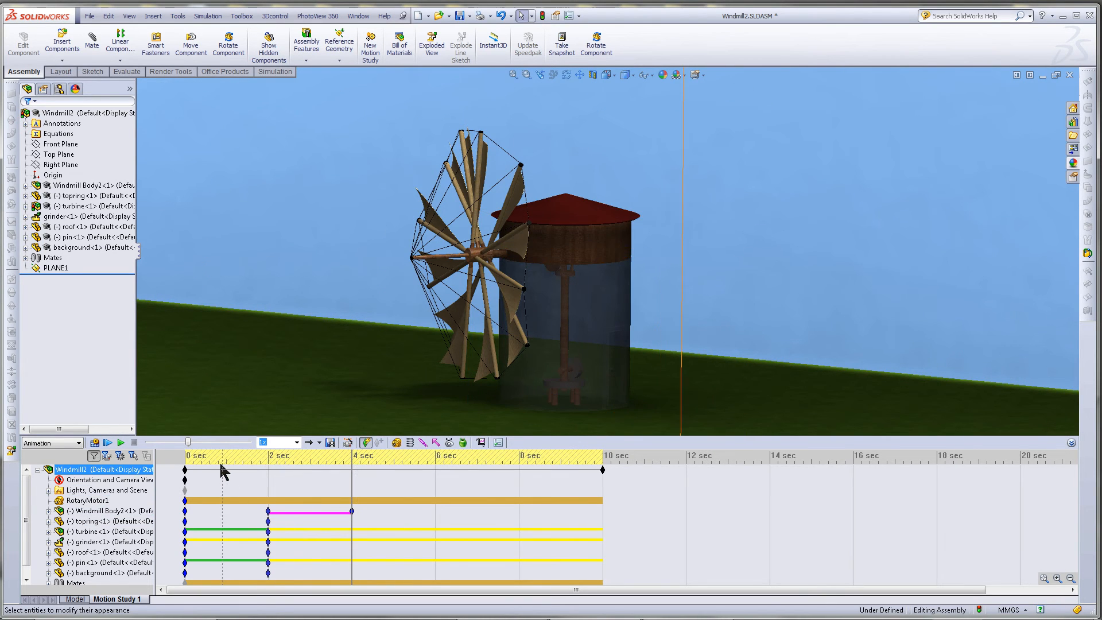
click(106, 489)
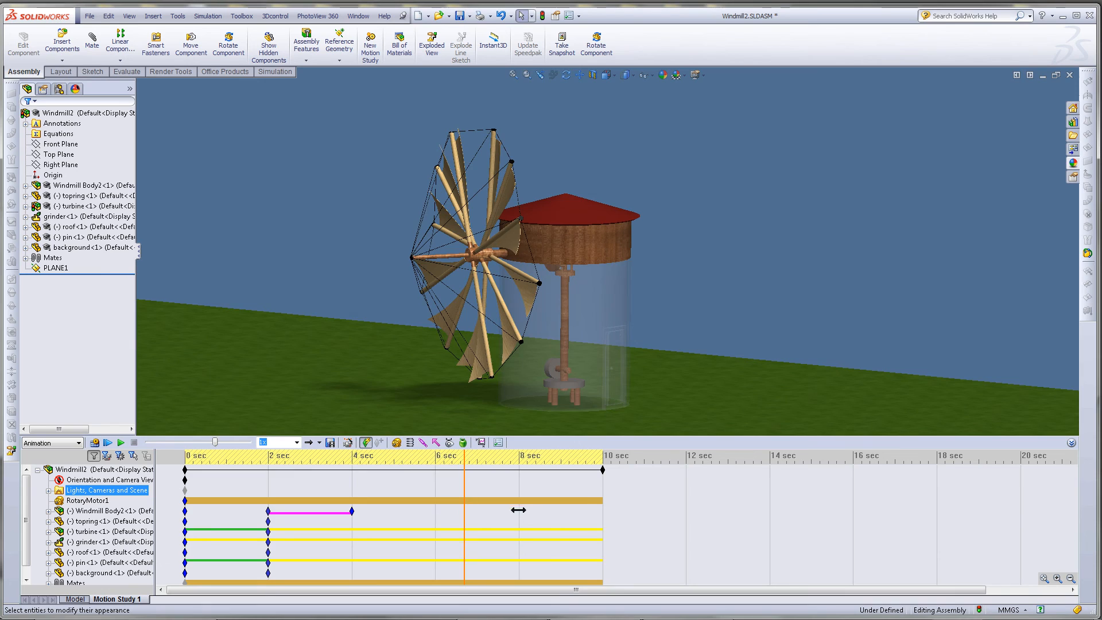
click(106, 510)
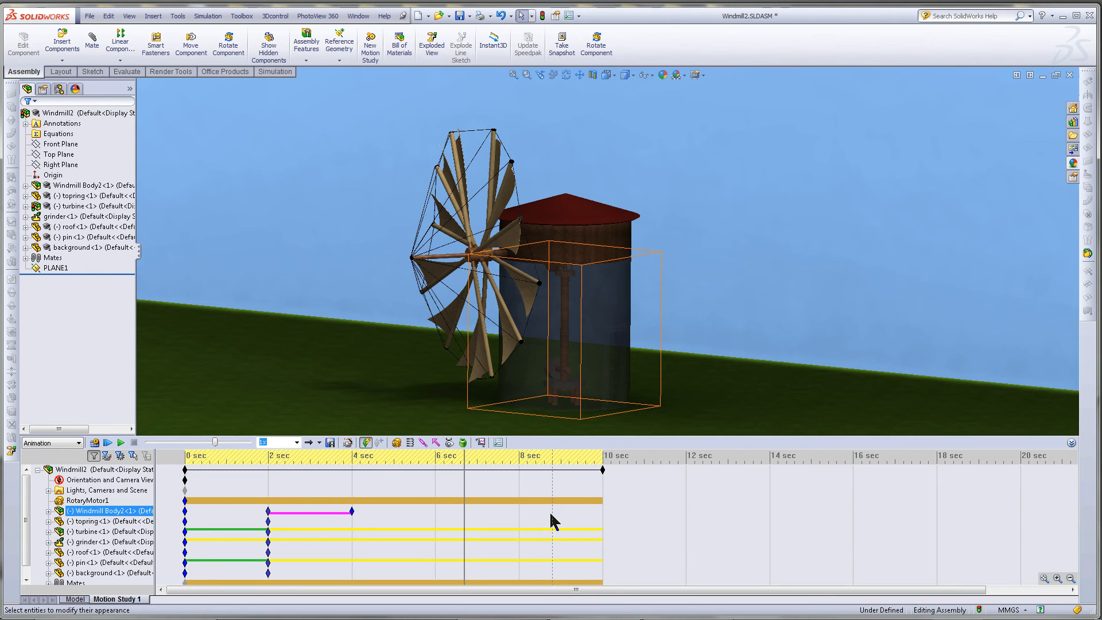